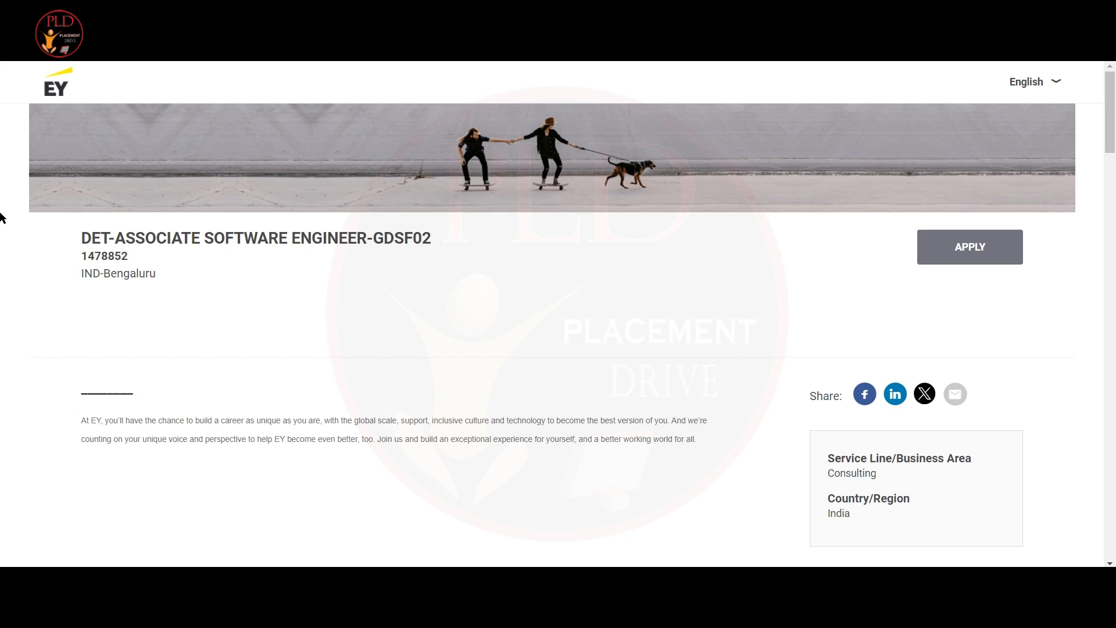
# Scroll the EY Associate Software Engineer posting down to Skills needed and Qualification.
pyautogui.scroll(-3)
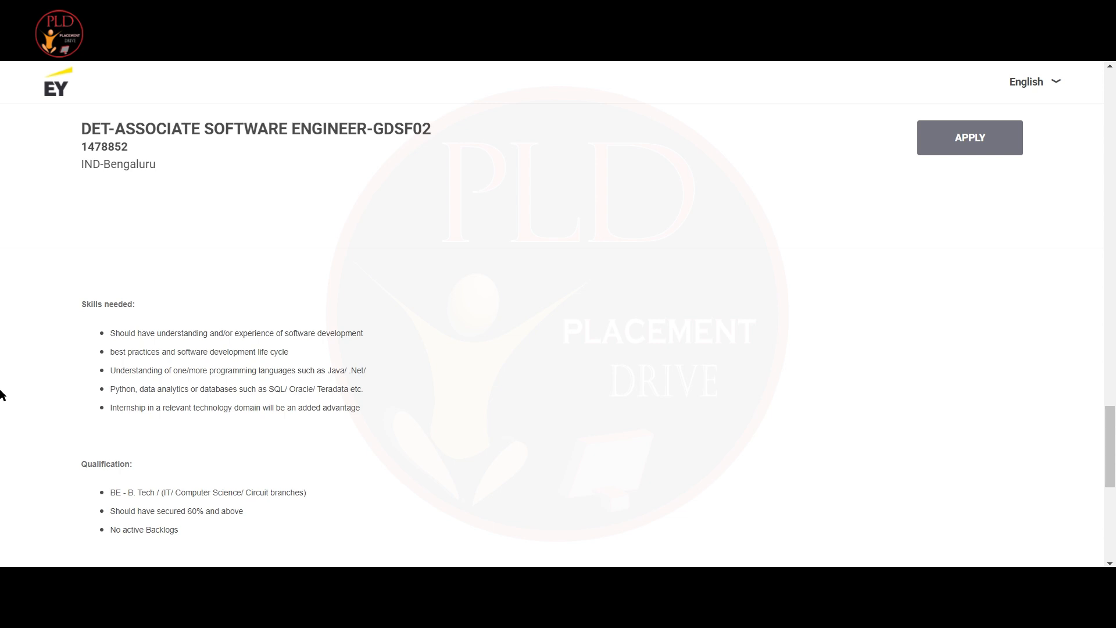
pyautogui.moveTo(3, 460)
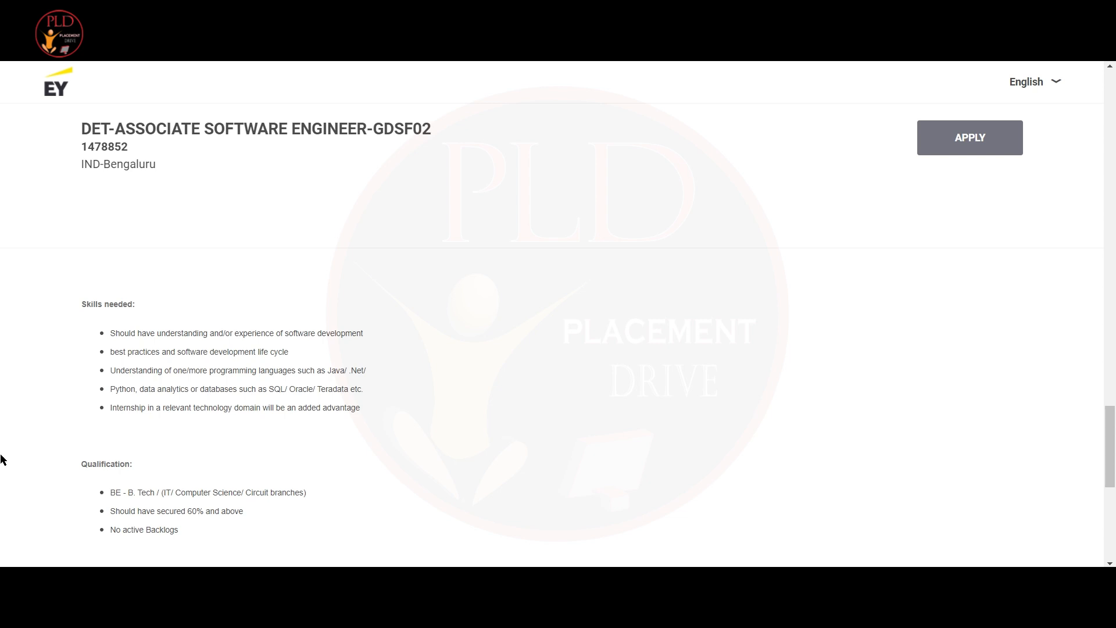
pyautogui.scroll(-3)
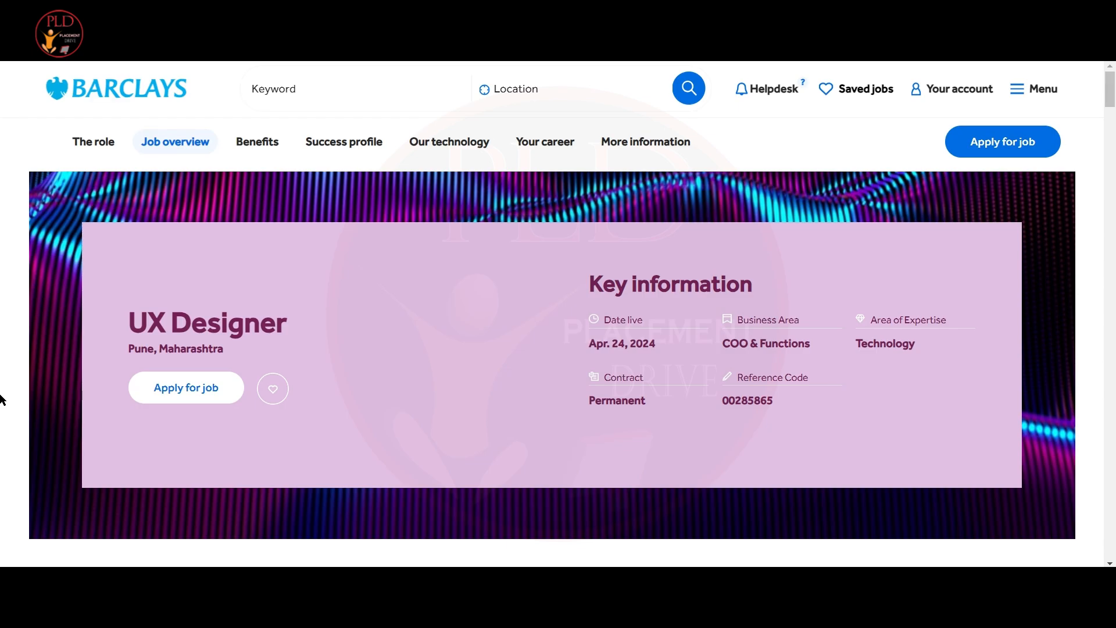
# Scroll the Barclays UX Designer page through 'What will you be doing?' and 'What we're looking for'.
pyautogui.scroll(-3)
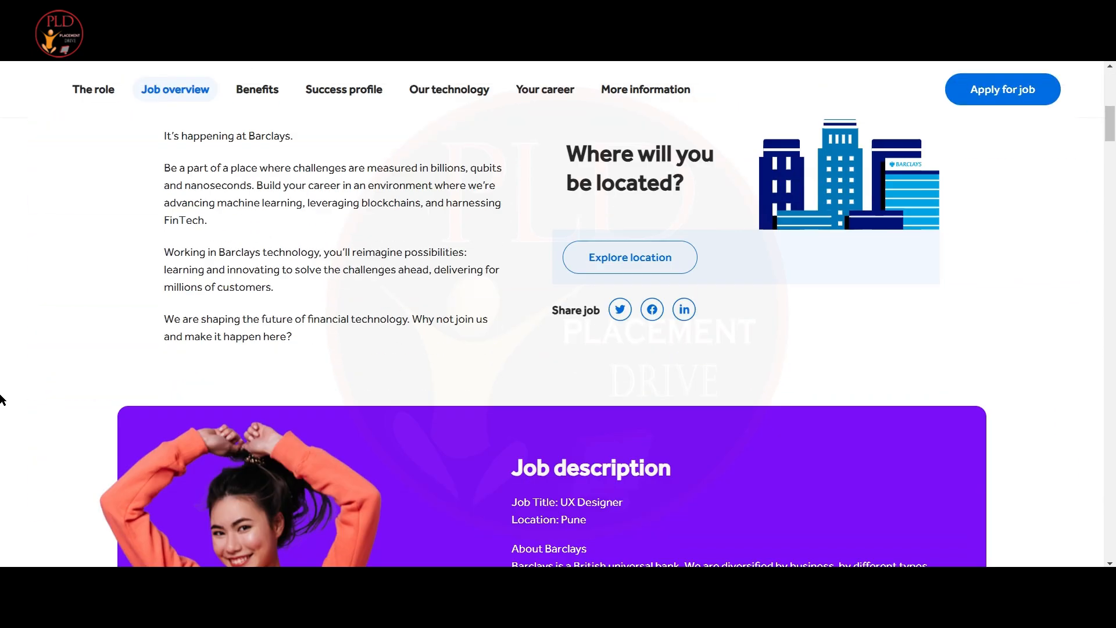
pyautogui.scroll(-3)
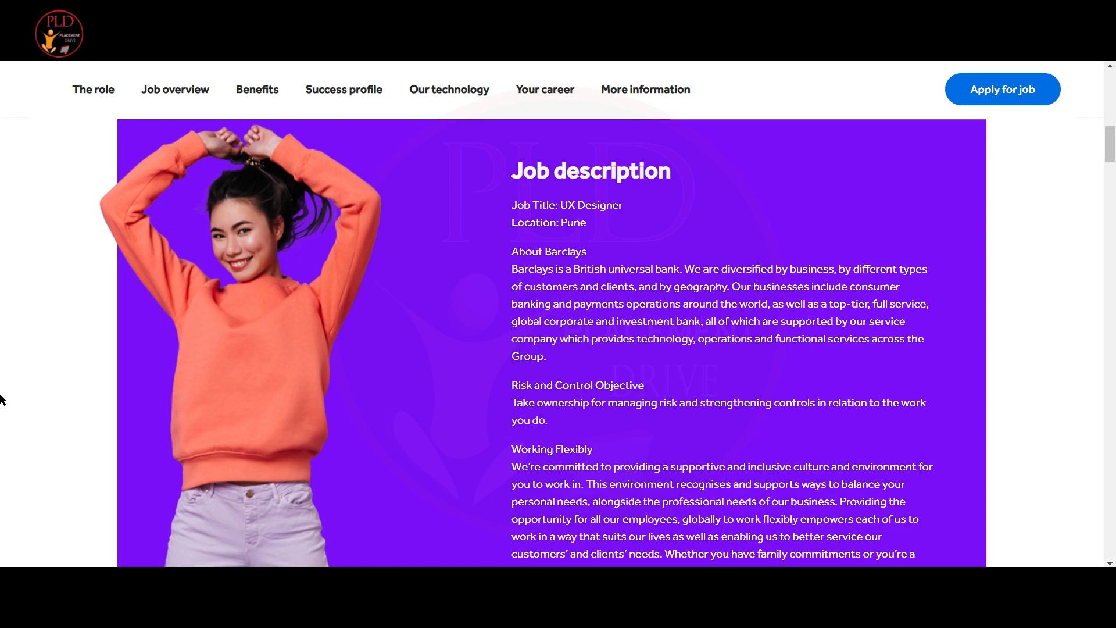
pyautogui.scroll(-3)
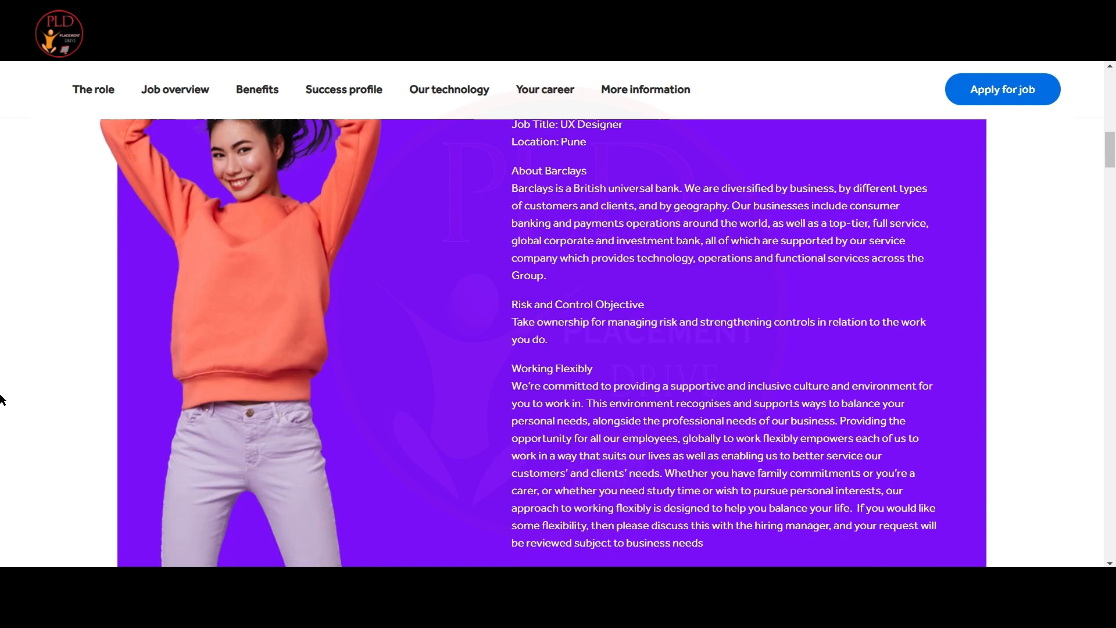
pyautogui.scroll(-3)
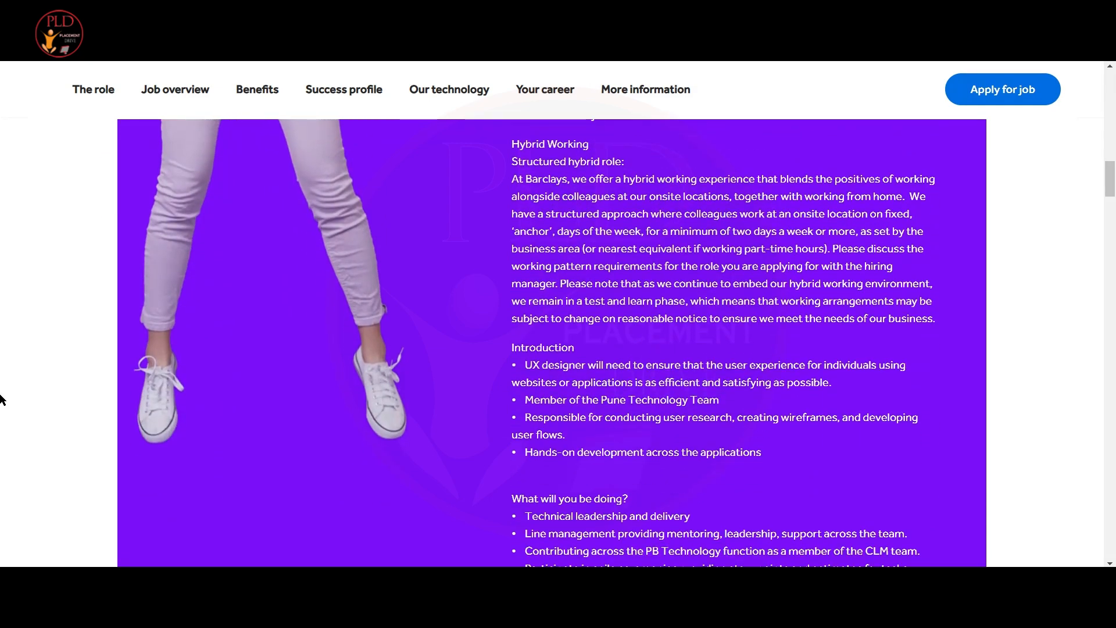
pyautogui.scroll(-3)
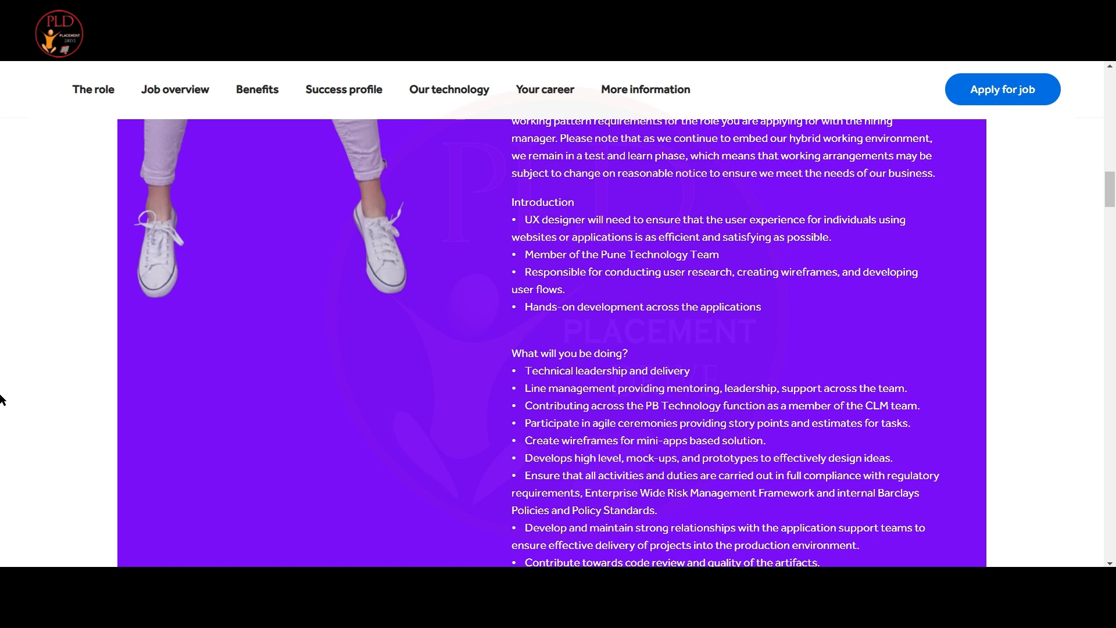
pyautogui.scroll(-3)
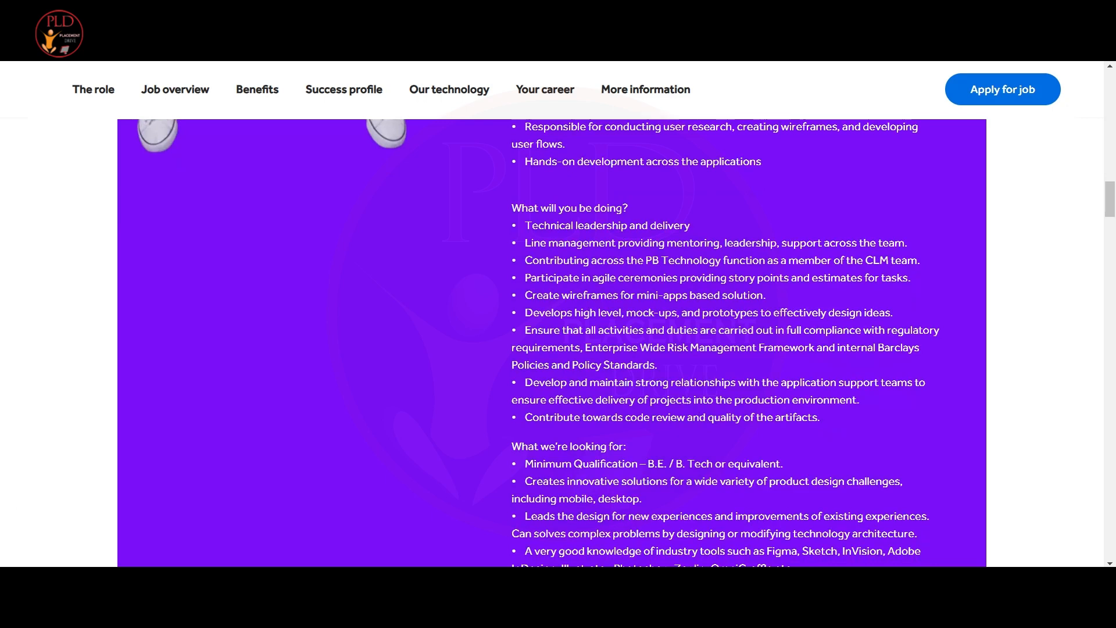
pyautogui.scroll(-3)
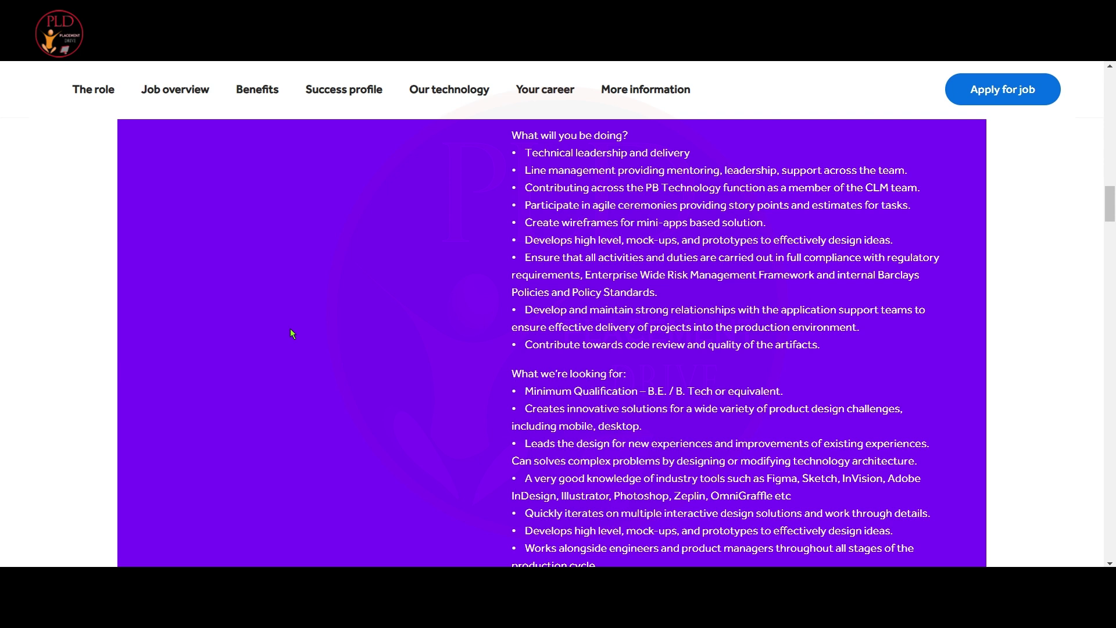
pyautogui.moveTo(272, 313)
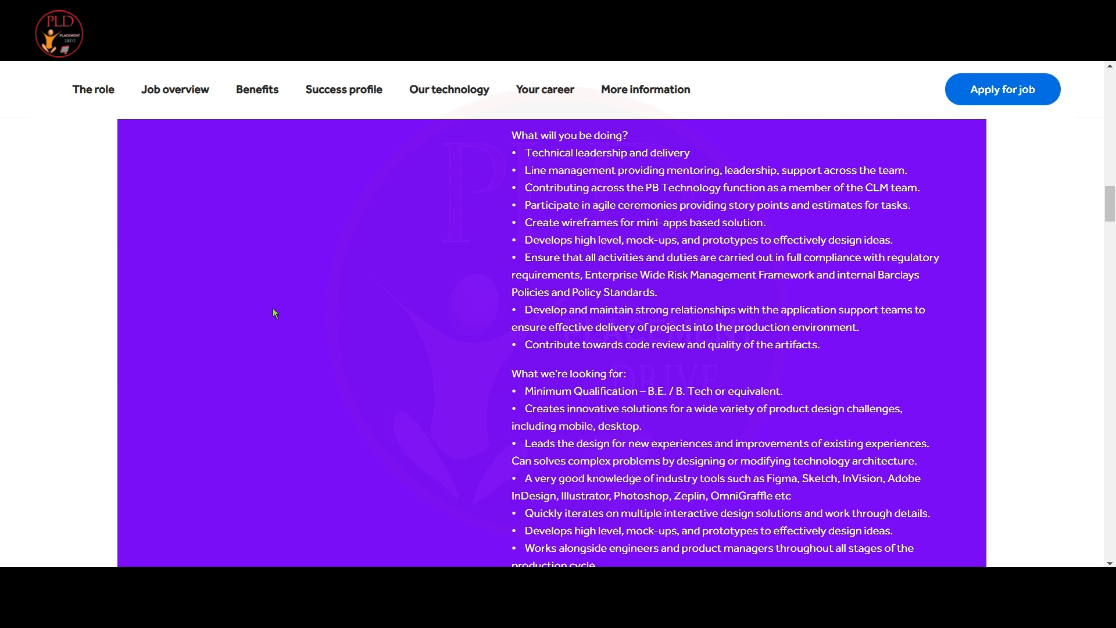
pyautogui.scroll(-3)
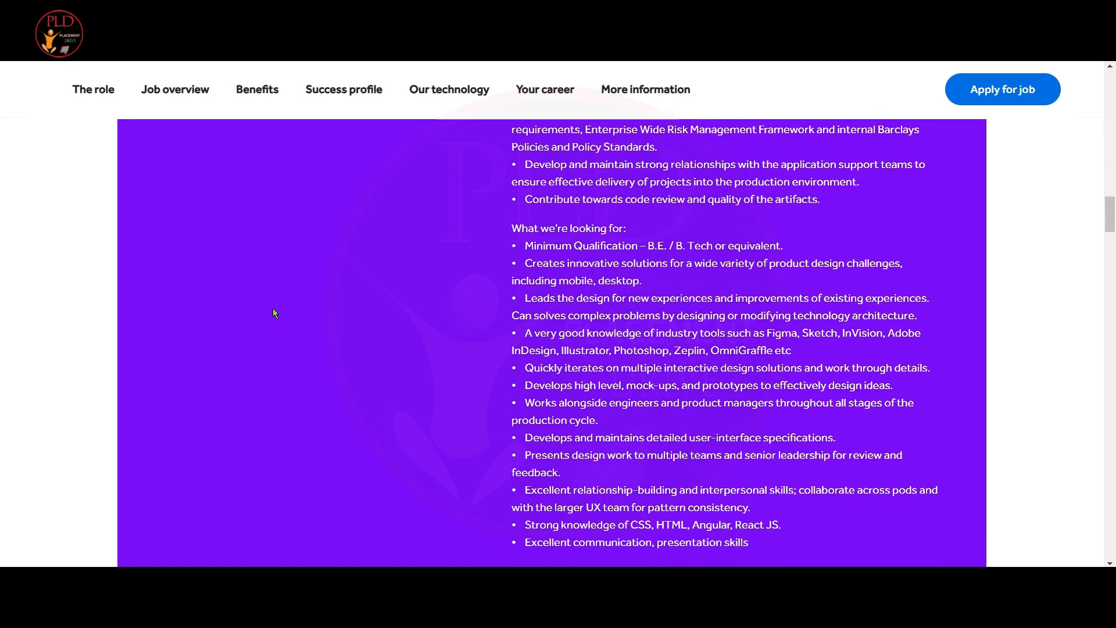
pyautogui.scroll(-3)
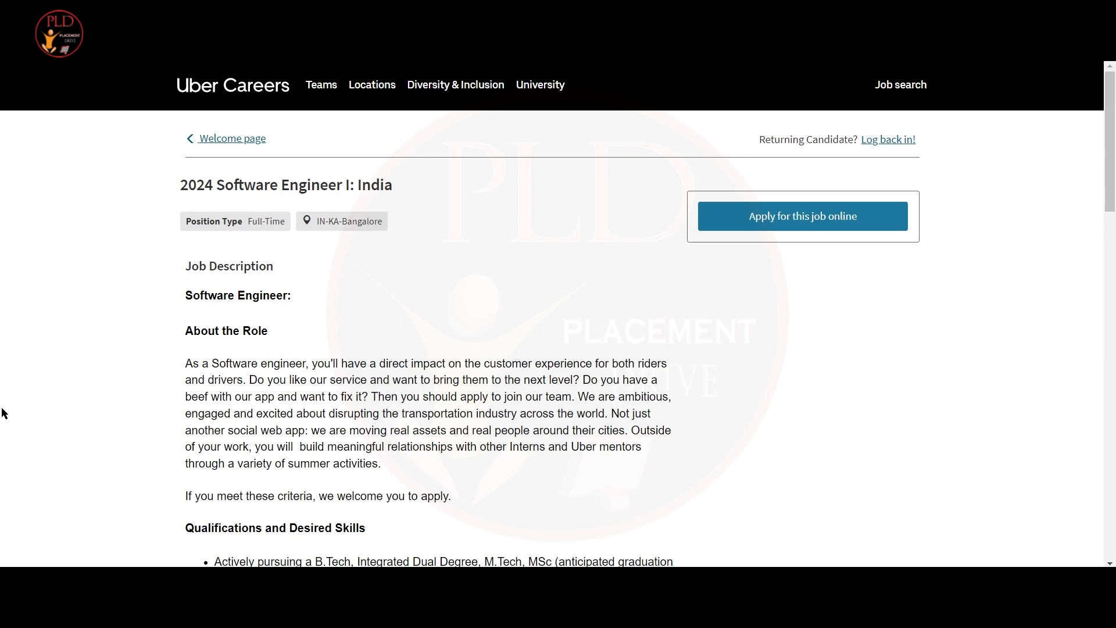
# Scroll through the Uber Software Engineer I description and qualifications.
pyautogui.scroll(-3)
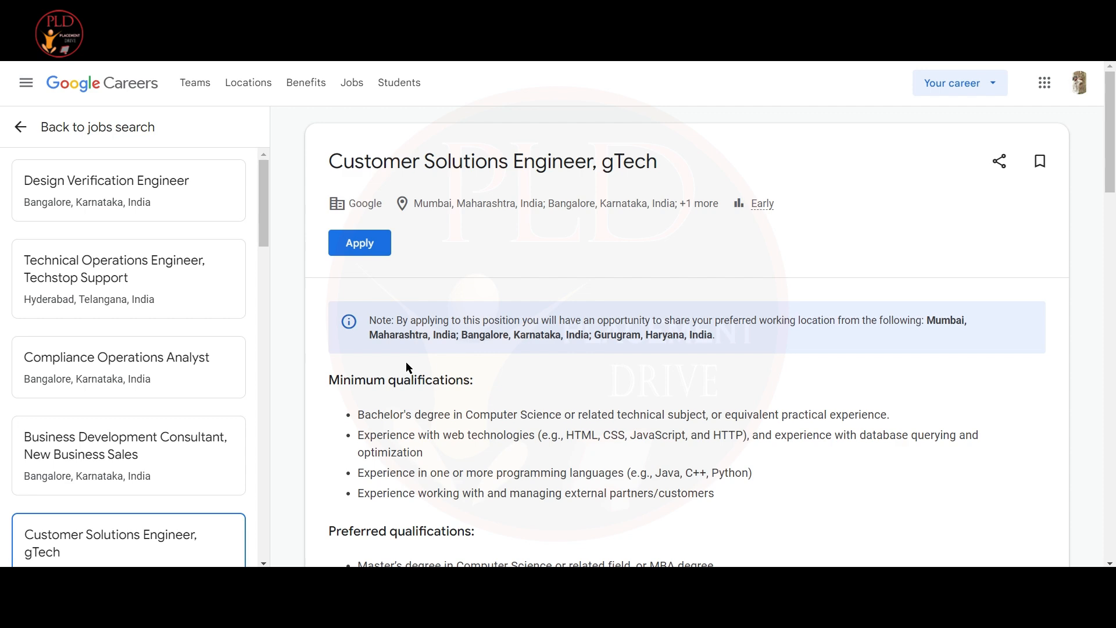
# Scroll the Google Customer Solutions Engineer posting past qualifications to 'About the job'.
pyautogui.scroll(-3)
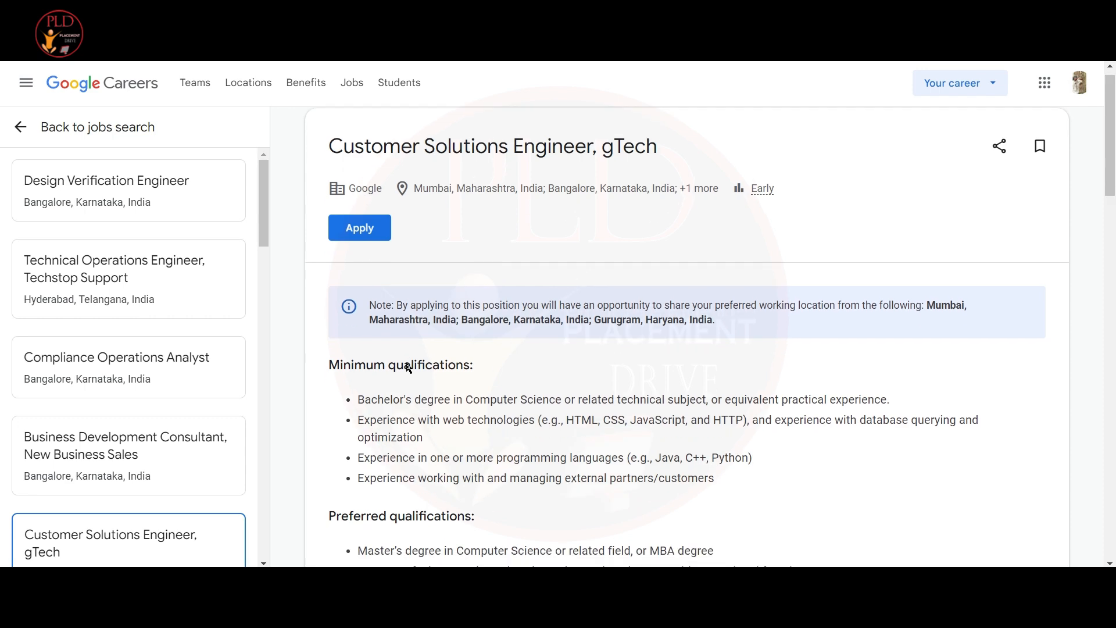
pyautogui.scroll(-3)
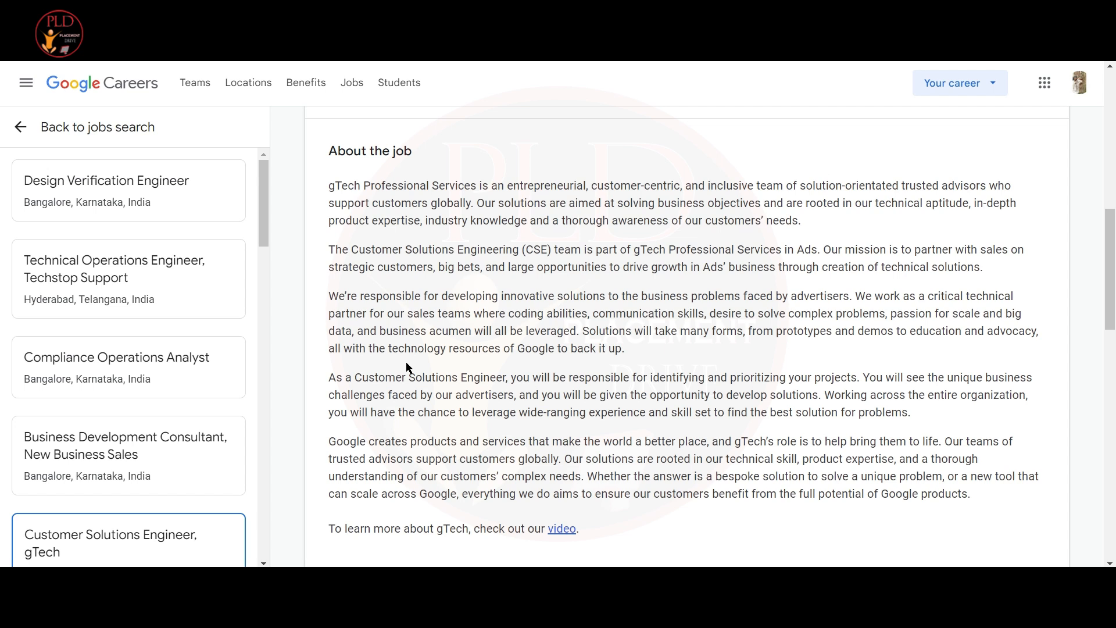
# Start playback of the 'ZOHO Hiring Software Developers | Mega Off Campus' YouTube video.
pyautogui.click(562, 529)
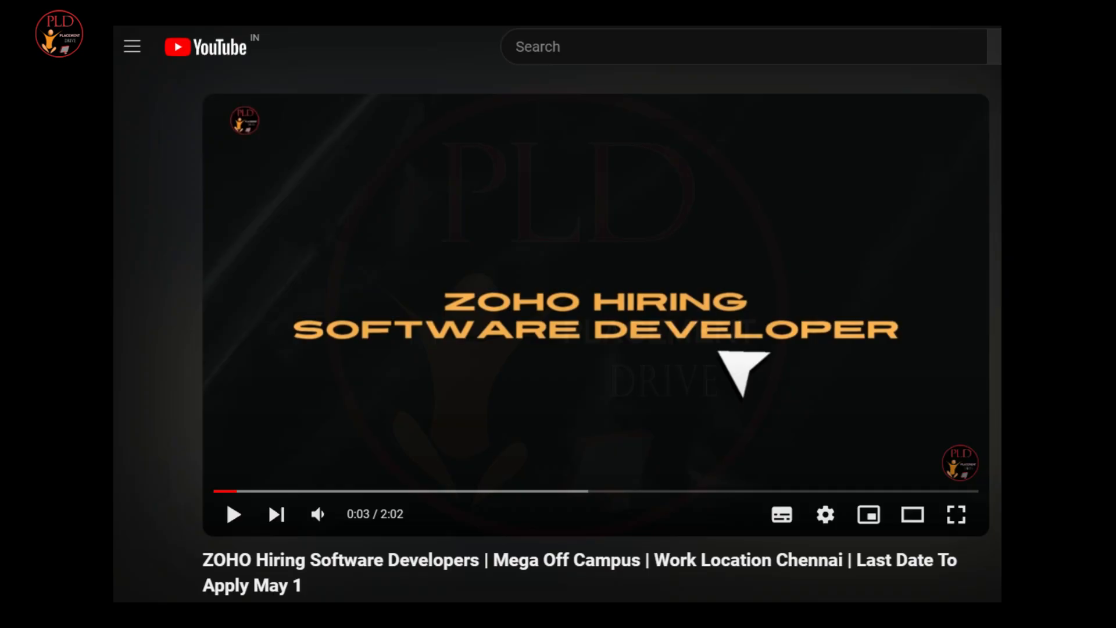